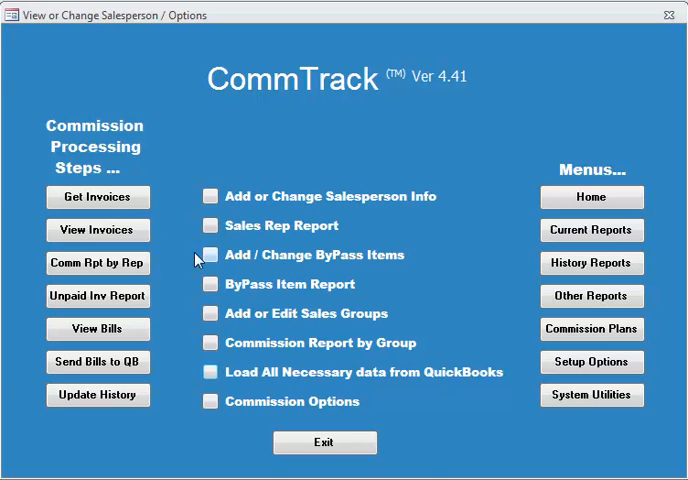
mouse_move(98, 196)
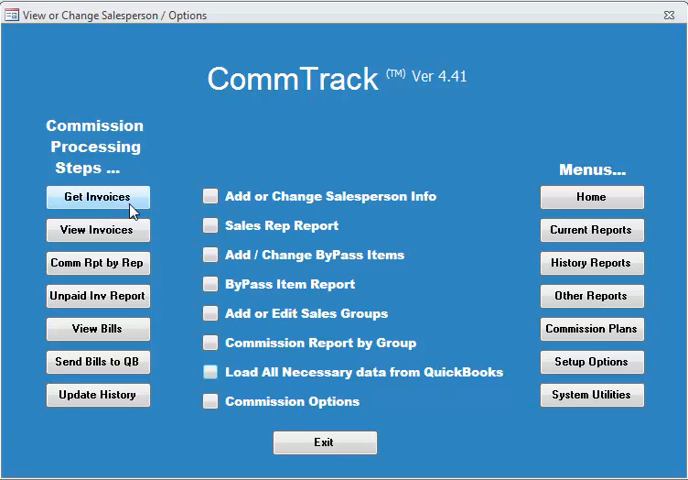
Step: Check the Commission Method choices on Get Invoices and switch to selecting individual reps
click(96, 196)
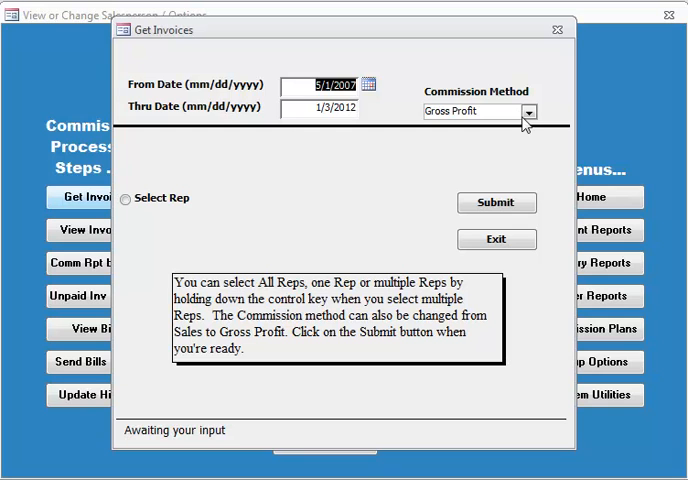
click(528, 112)
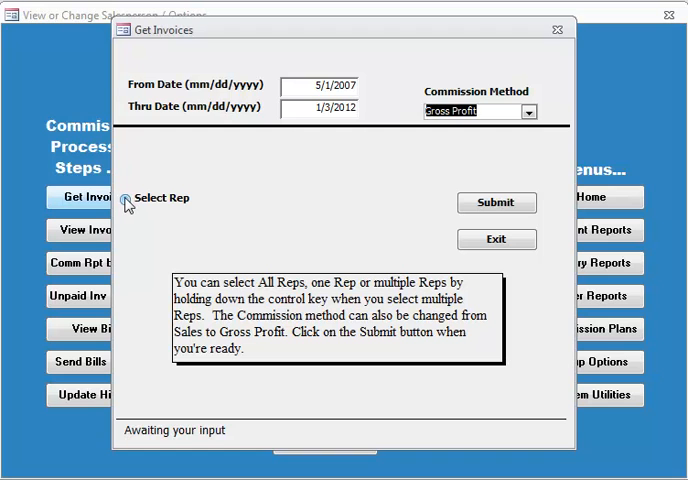
click(128, 198)
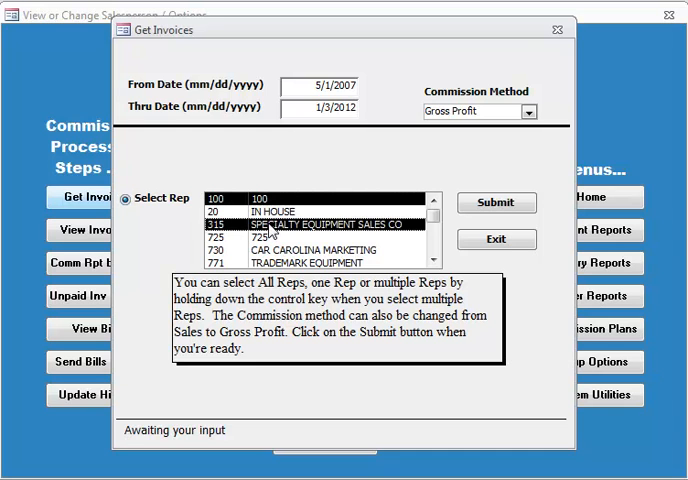
mouse_move(500, 282)
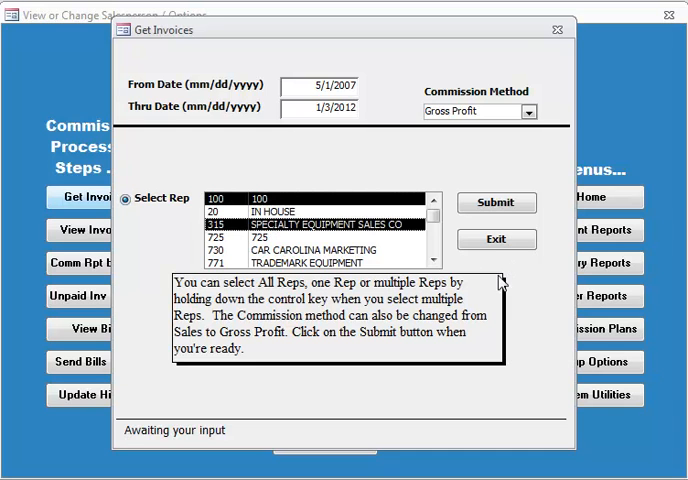
mouse_move(484, 264)
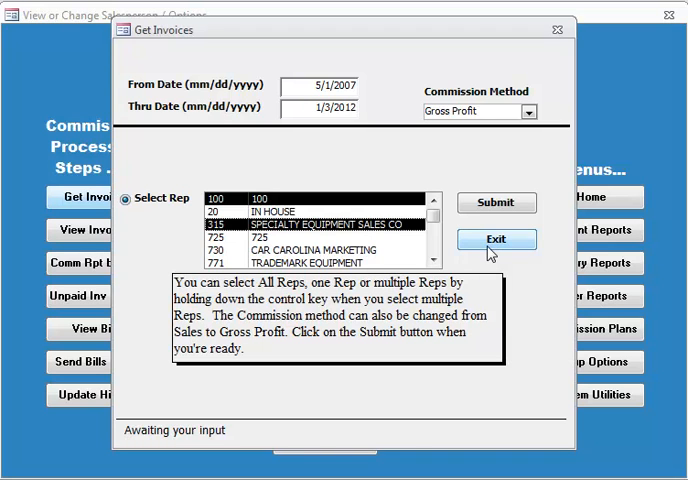
Step: Exit Get Invoices, attempt View Invoices and acknowledge the 'No invoices were selected' notice
click(496, 240)
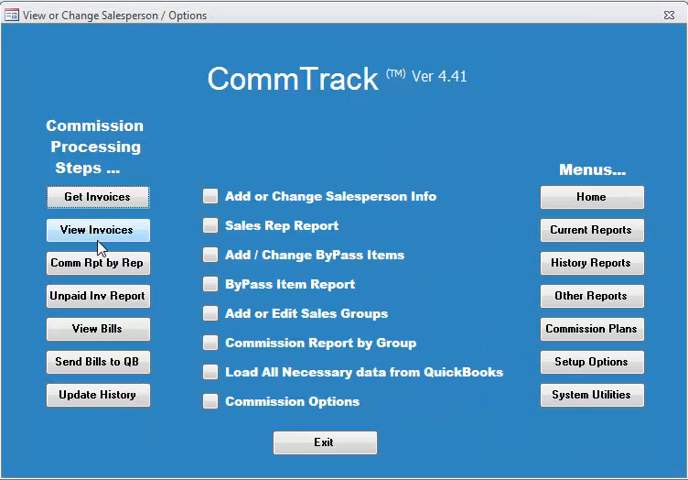
click(98, 230)
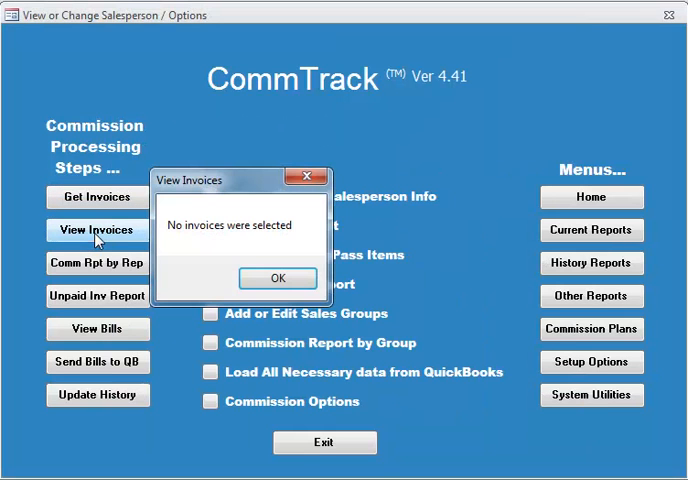
click(278, 278)
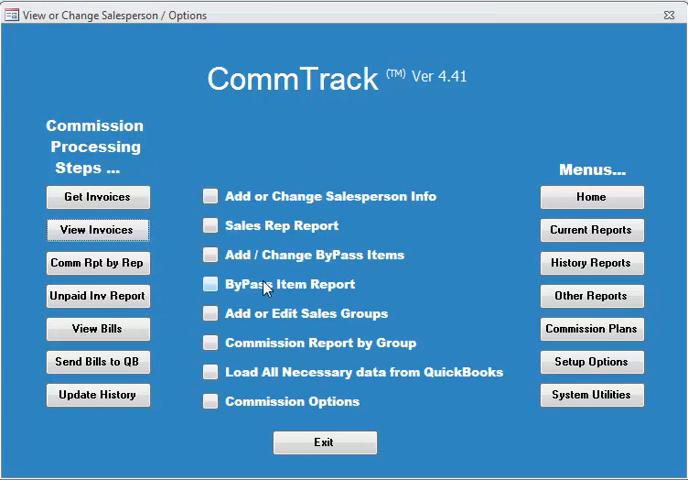
mouse_move(204, 284)
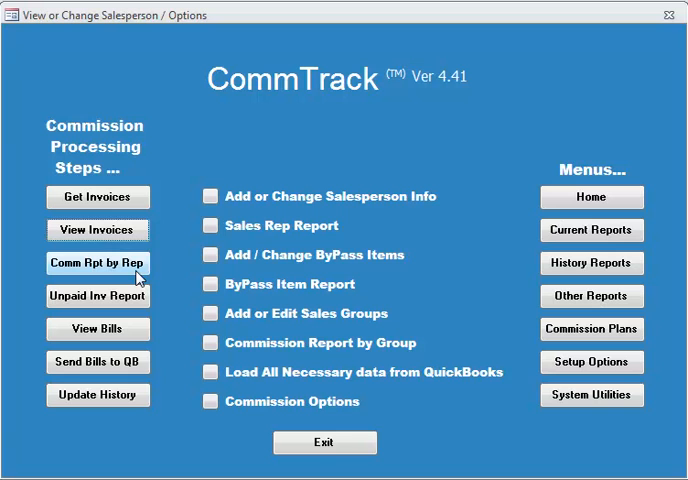
mouse_move(98, 296)
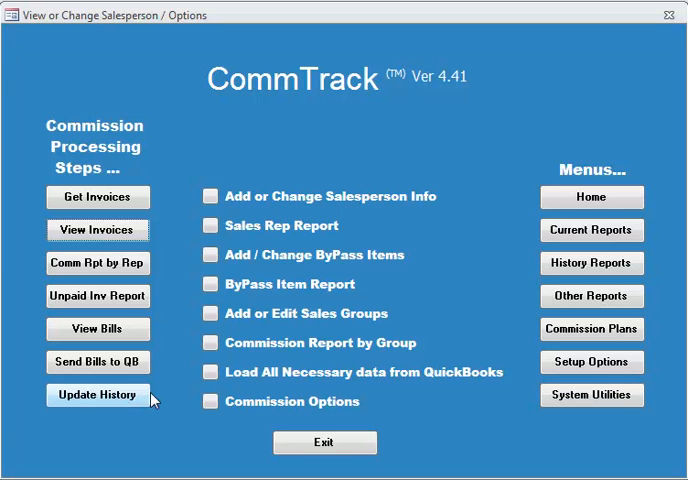
Step: Return to the welcome screen and show the Current Commission Cycle Reports menu
click(592, 196)
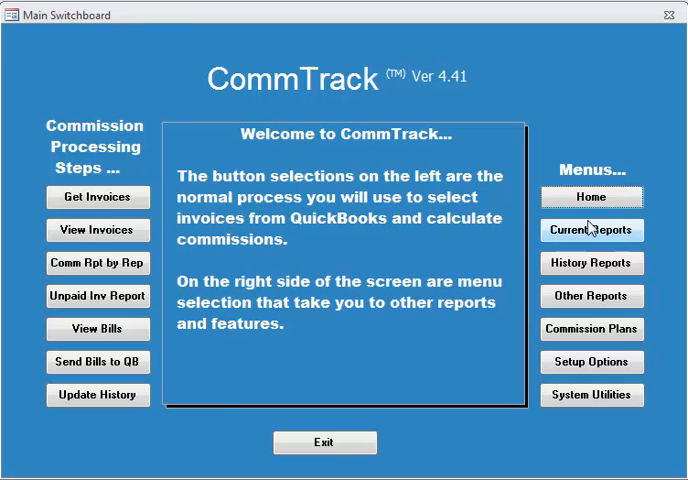
click(590, 230)
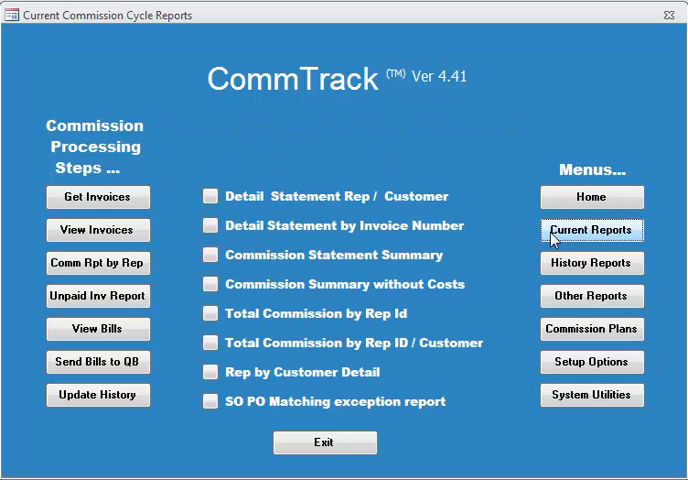
mouse_move(188, 258)
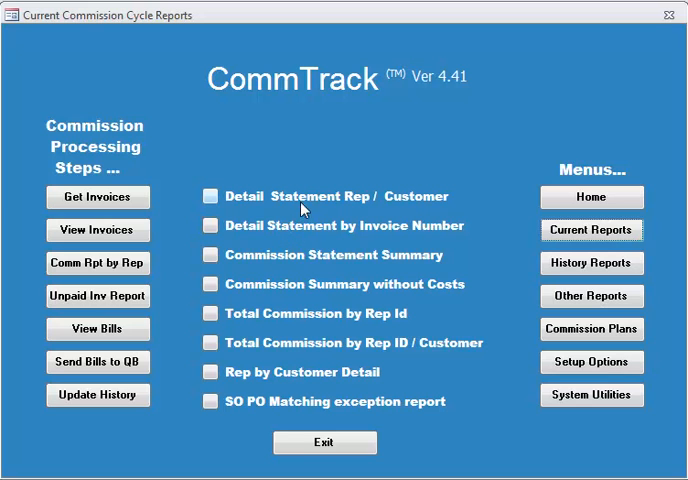
mouse_move(304, 232)
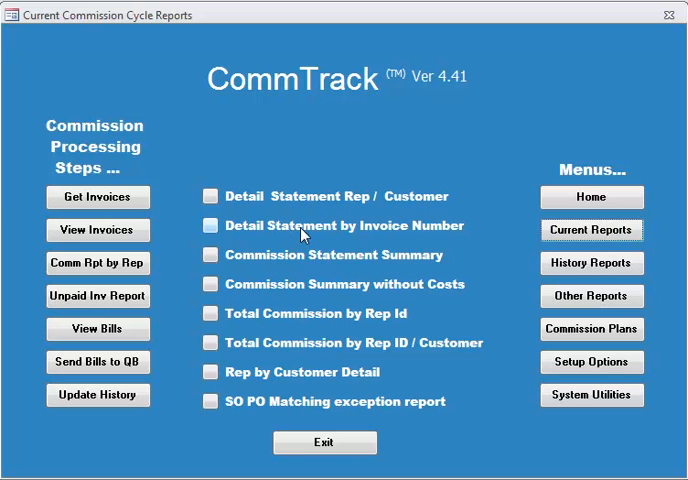
mouse_move(304, 272)
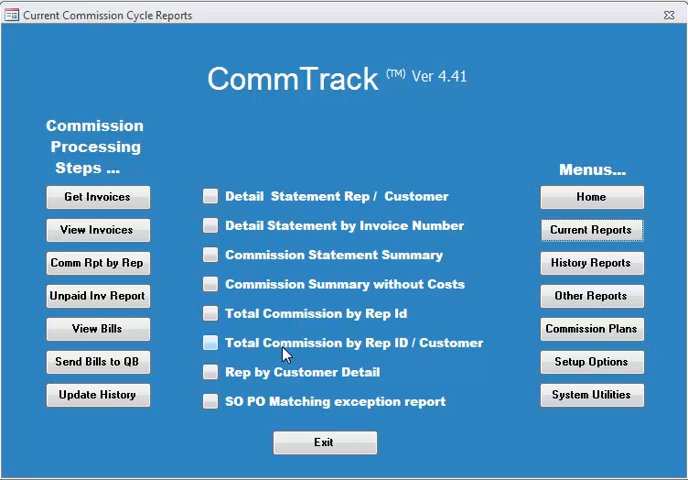
mouse_move(278, 406)
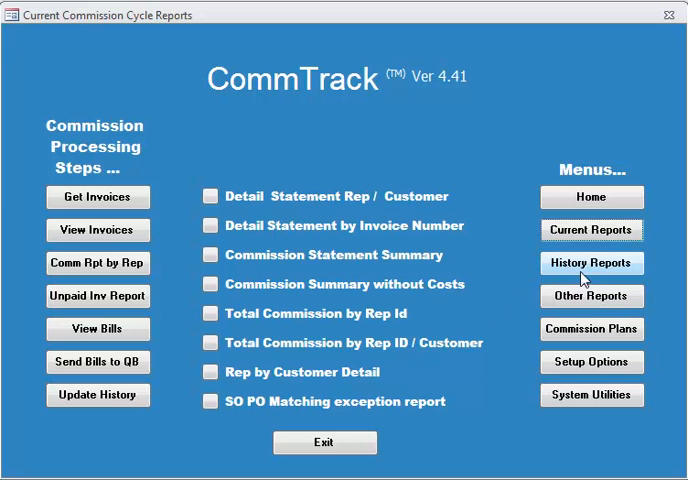
Step: Show History Reports and exit the History Selector without running a report
click(592, 264)
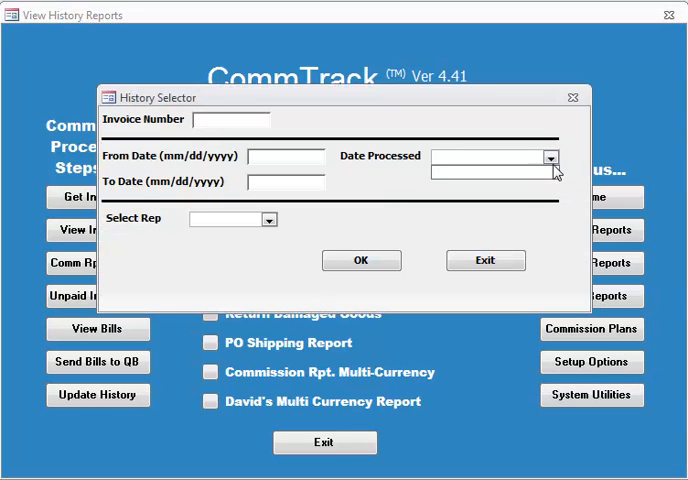
mouse_move(562, 218)
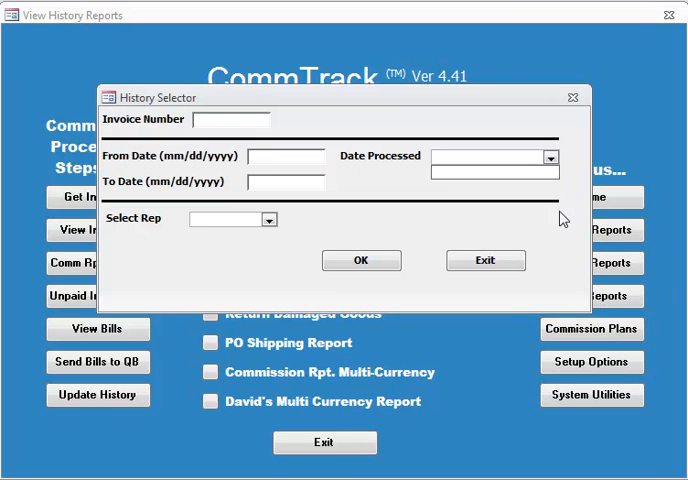
click(484, 260)
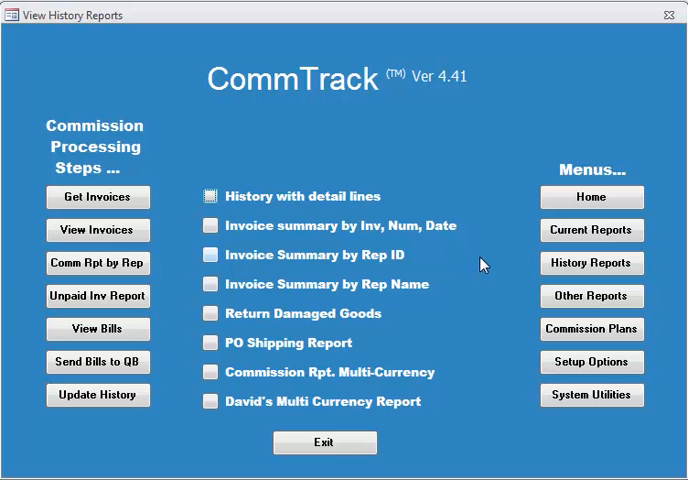
mouse_move(328, 378)
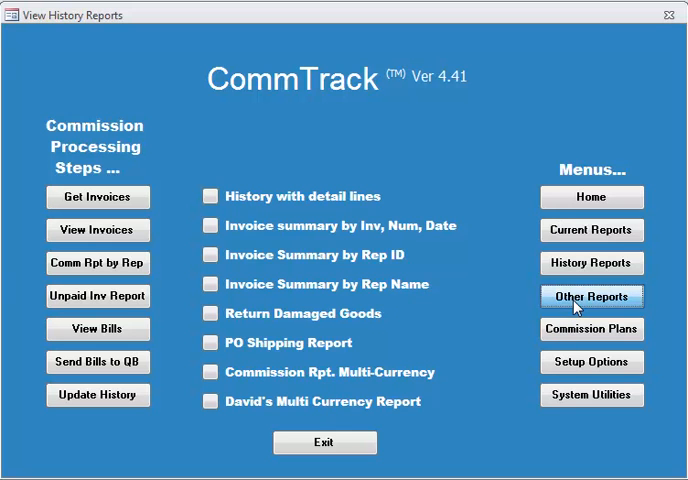
Step: Show the Other Reports list, then the Commission Plans tables menu
click(590, 296)
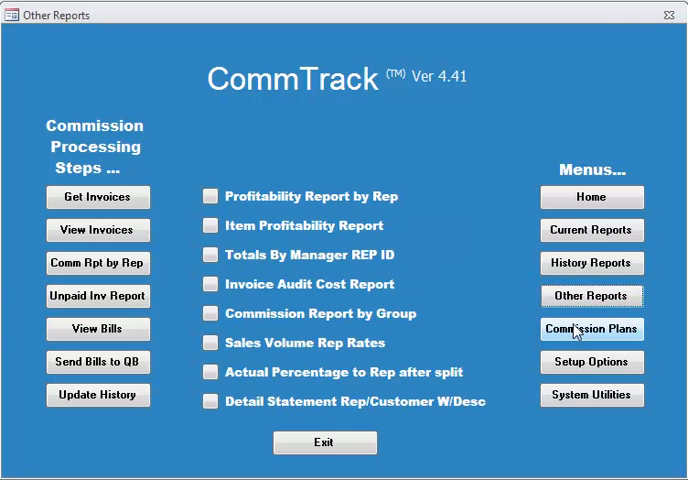
click(592, 328)
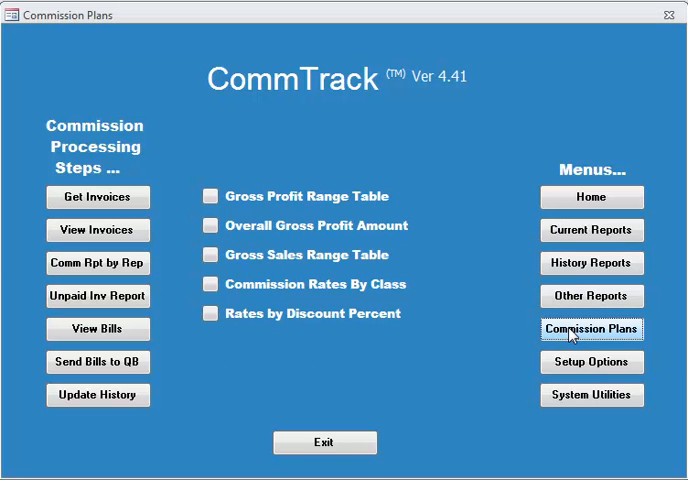
mouse_move(592, 362)
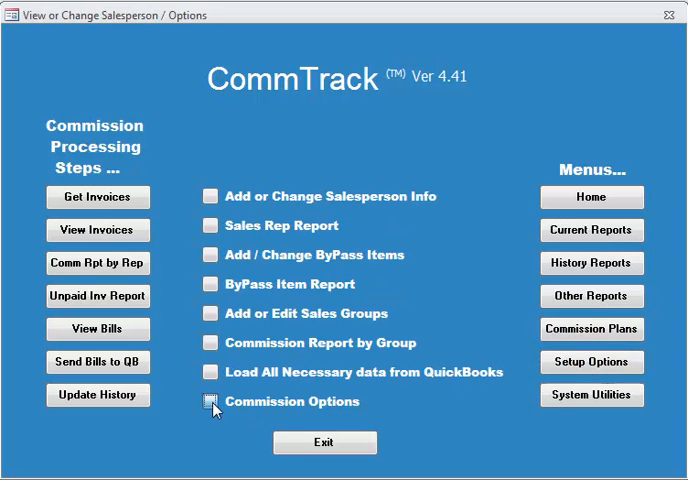
Step: Review the Inventory Valuation Method choices in Commission Options, then move to System Utilities
click(206, 400)
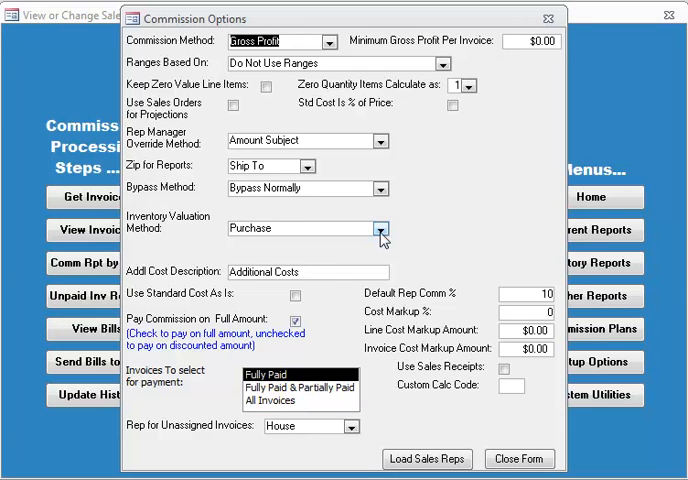
click(380, 228)
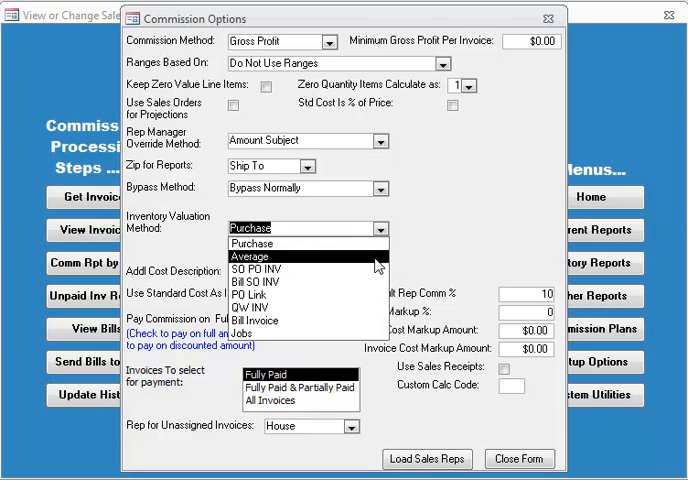
mouse_move(374, 282)
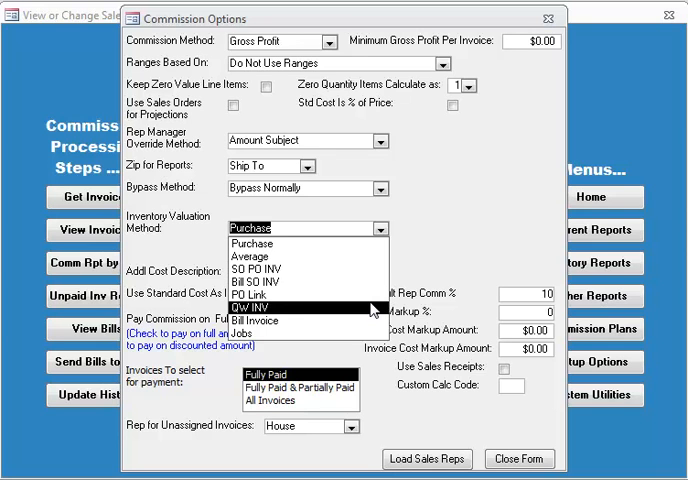
click(250, 244)
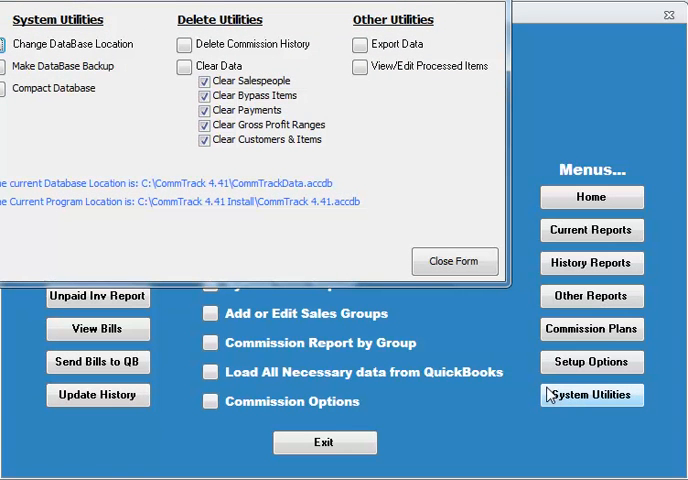
mouse_move(476, 208)
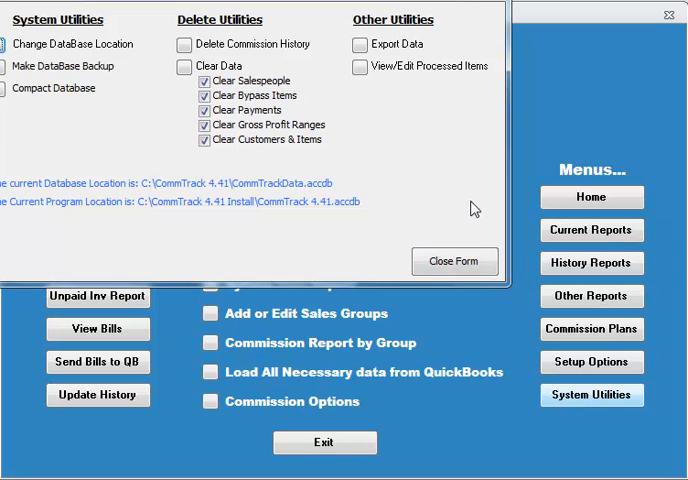
mouse_move(230, 62)
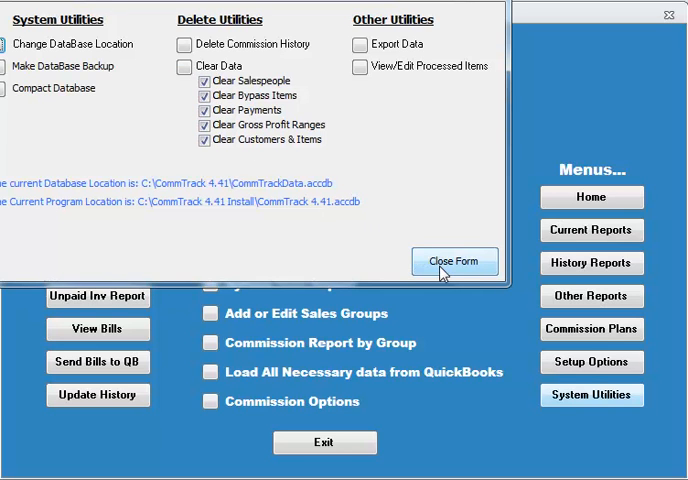
Step: Close the System Utilities form to return to the main switchboard
click(454, 260)
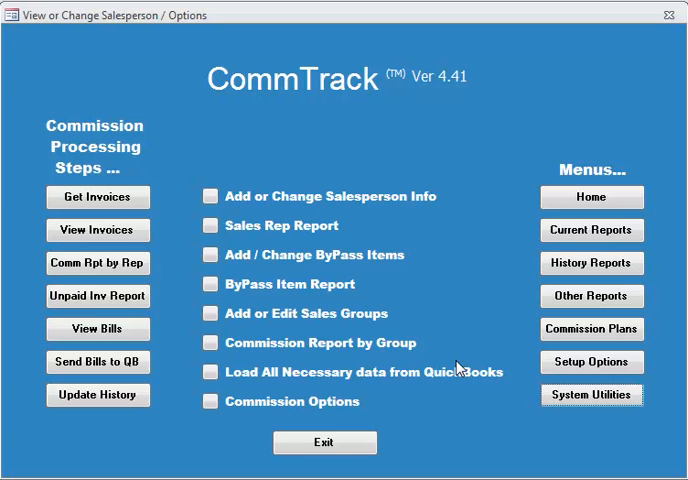
mouse_move(96, 228)
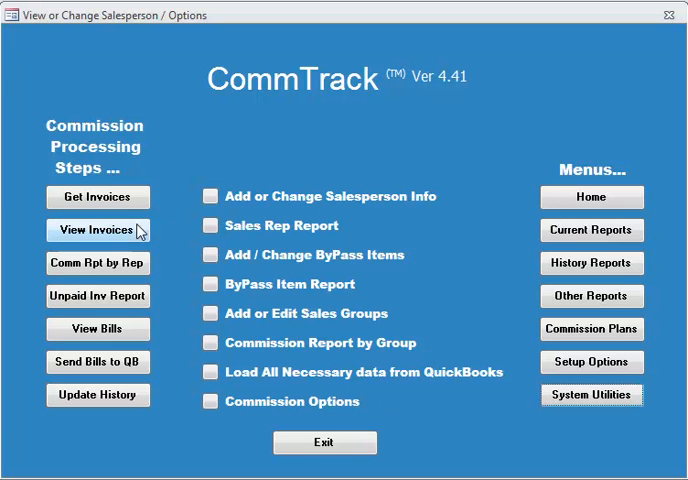